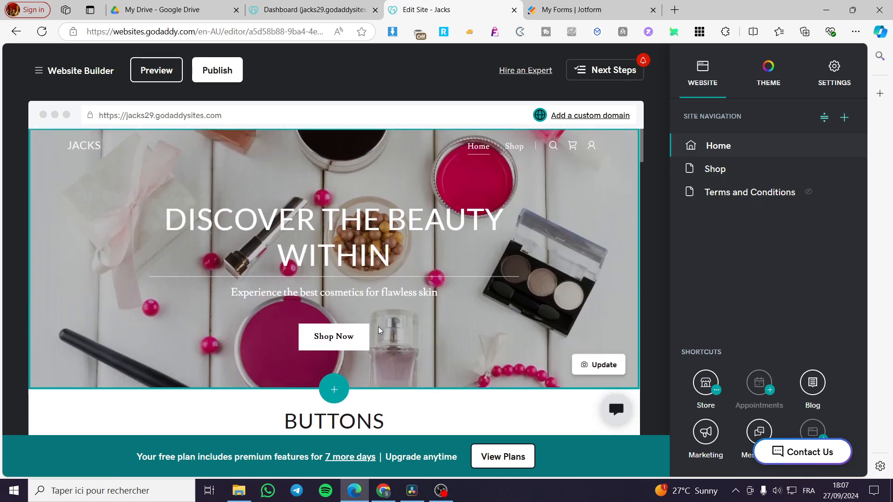
mouse_move(380, 326)
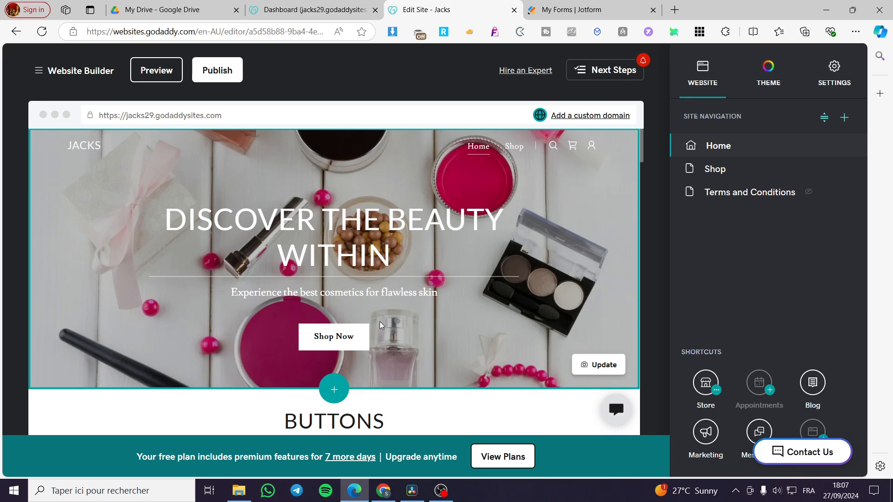
mouse_move(380, 321)
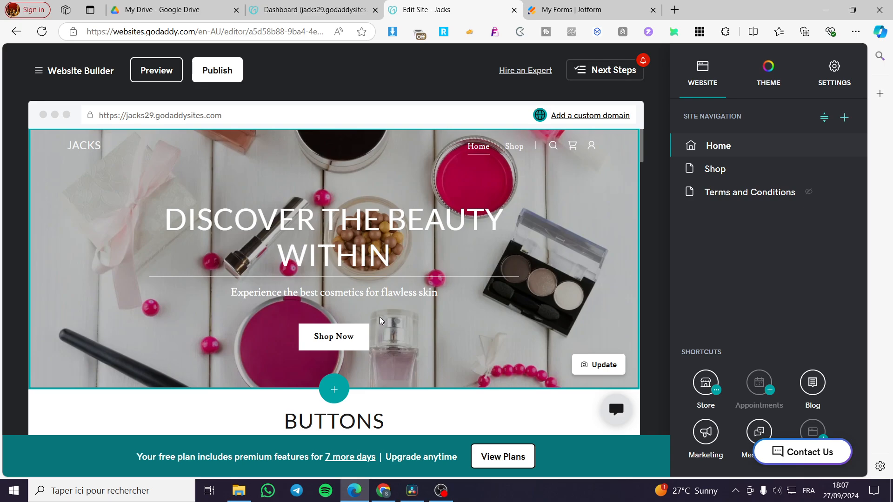
mouse_move(731, 232)
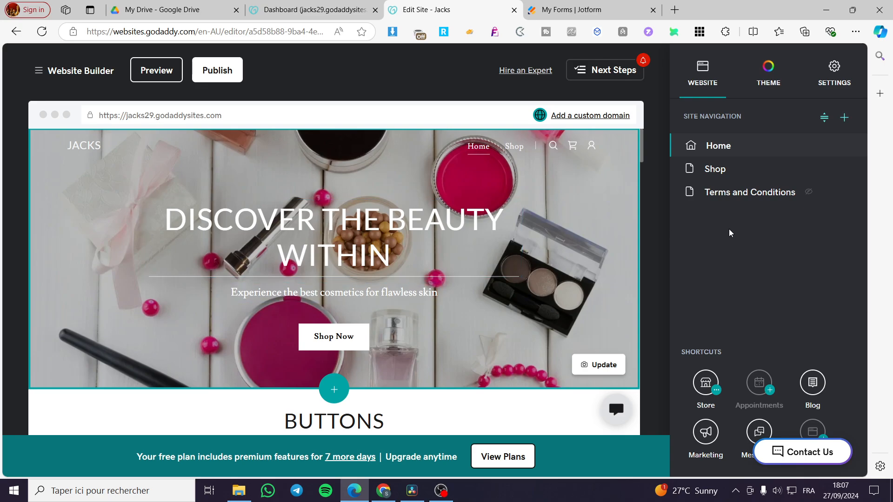
Step: Show the website setup tasks on the Jacks site dashboard
click(334, 236)
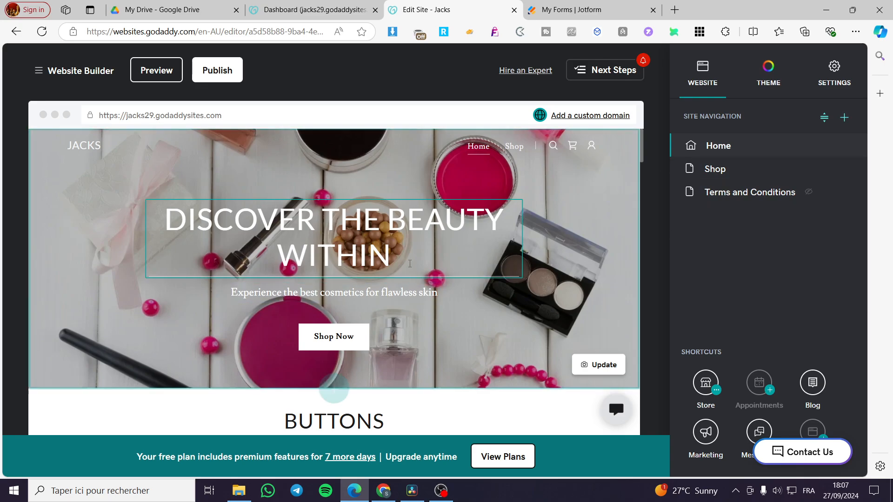
scroll(down, 3)
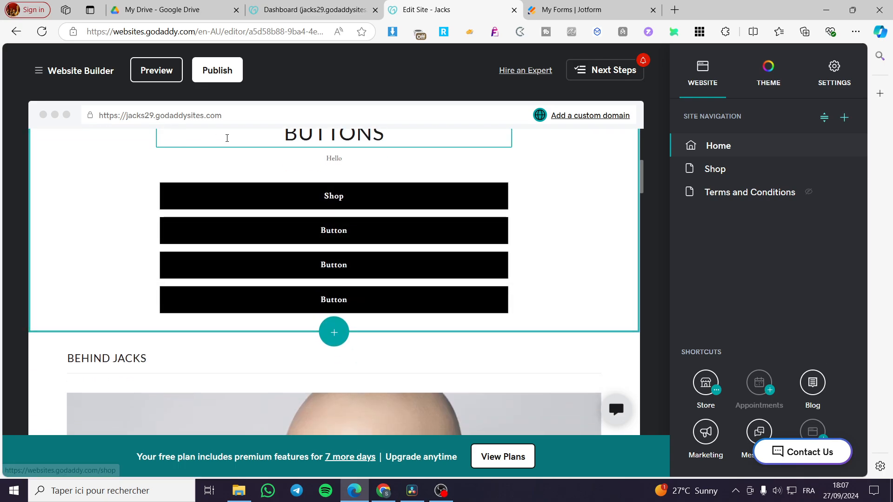
scroll(down, 3)
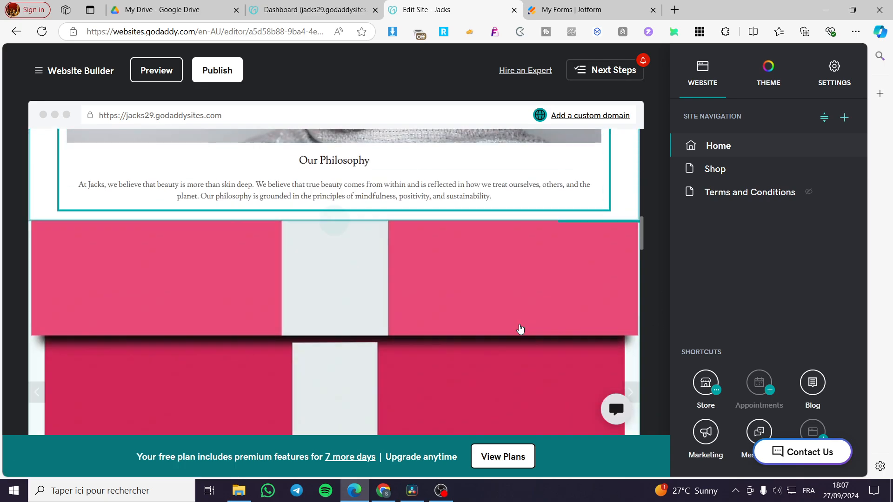
scroll(down, 3)
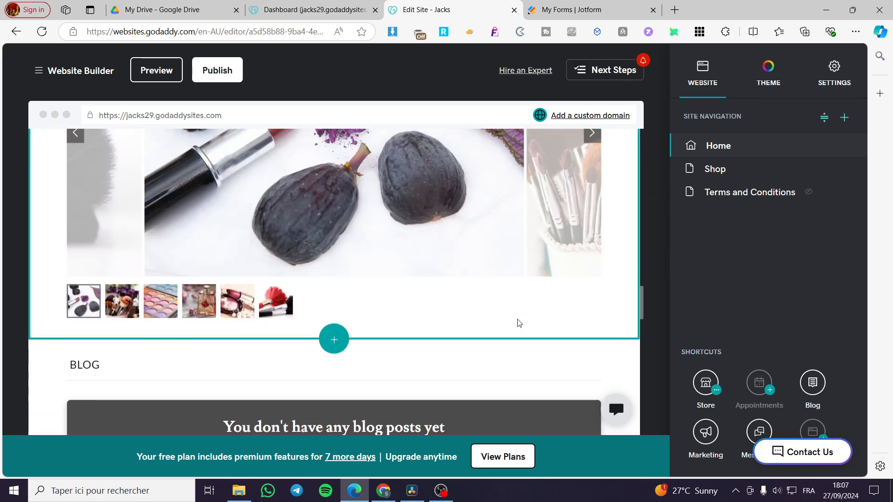
scroll(down, 3)
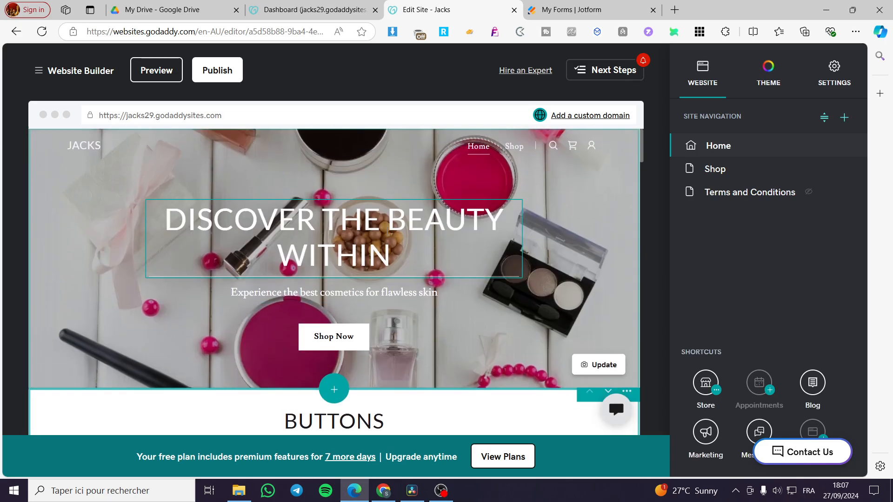
click(292, 95)
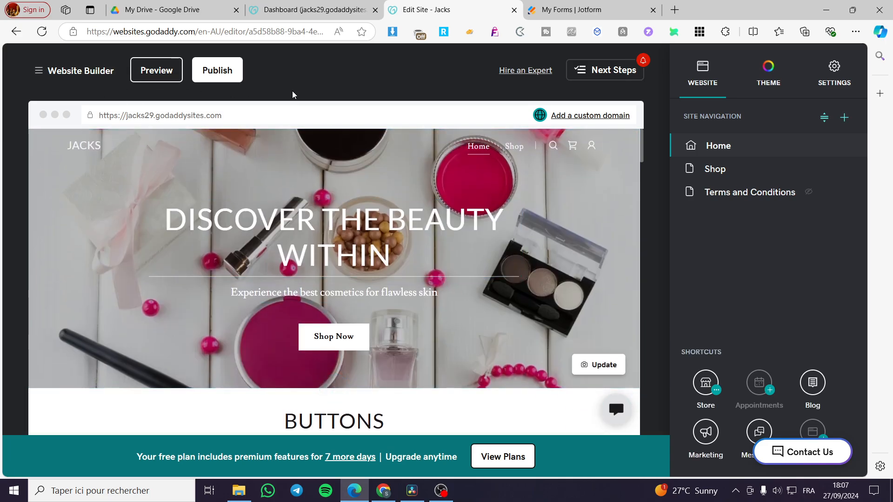
mouse_move(314, 9)
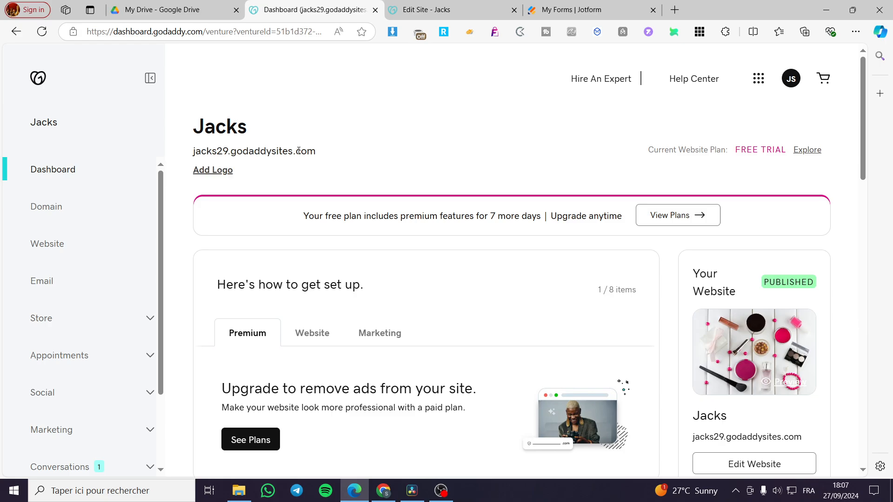
mouse_move(403, 174)
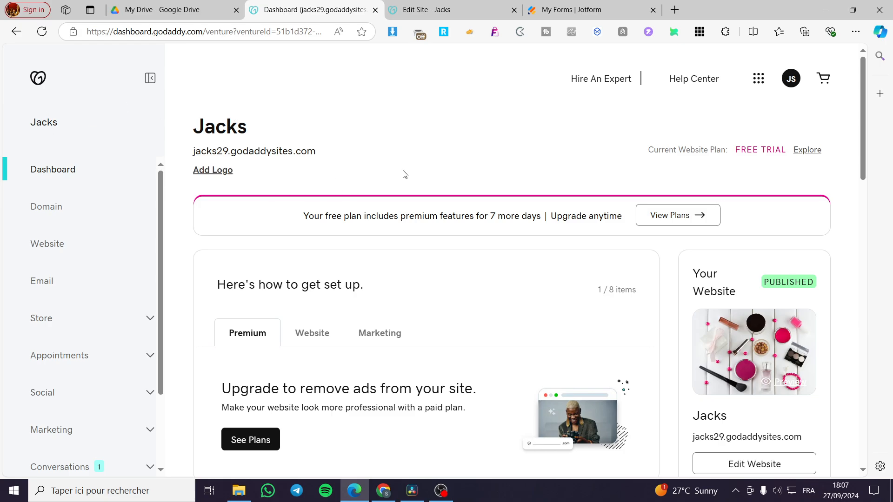
click(312, 333)
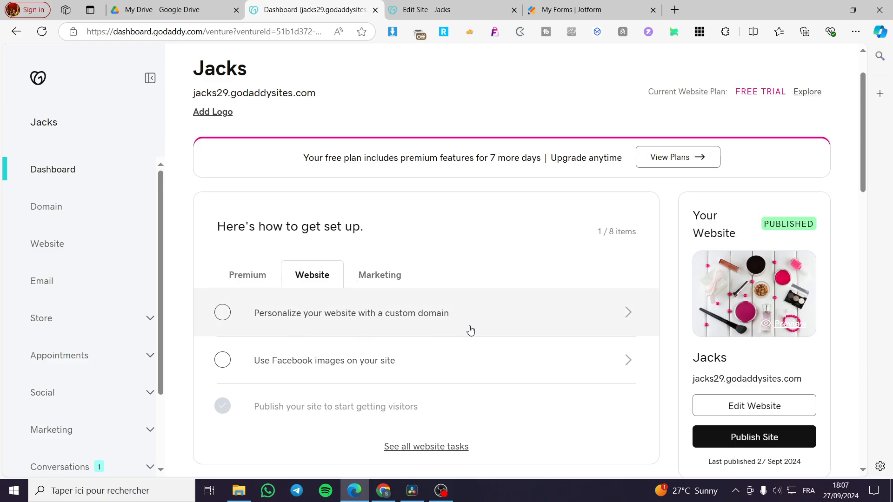
mouse_move(308, 326)
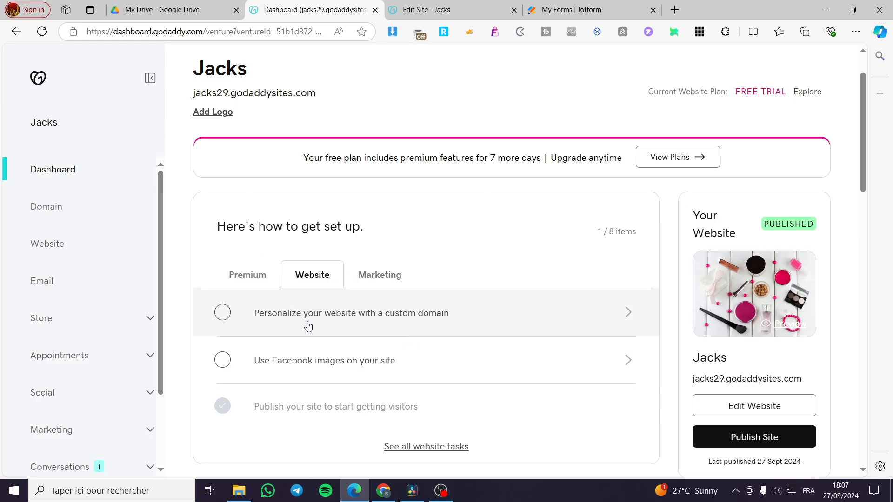
Step: Launch the Jacks site in the website editor from the setup task link
scroll(down, 3)
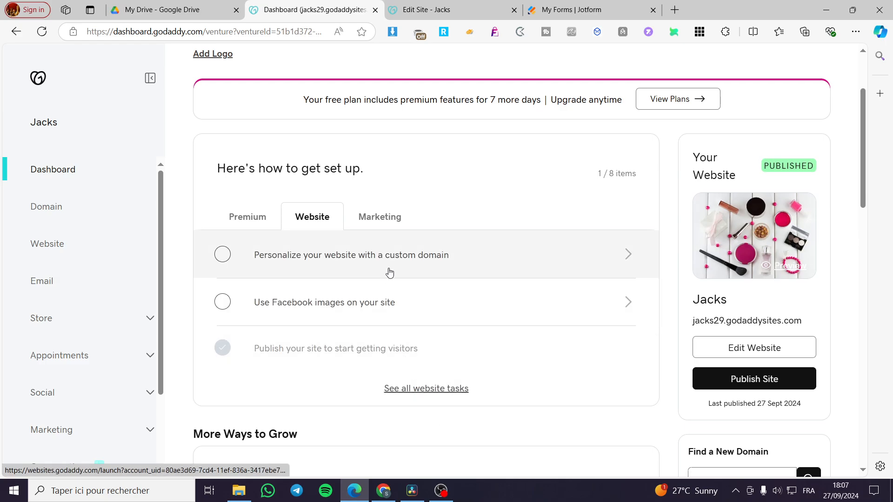
click(752, 346)
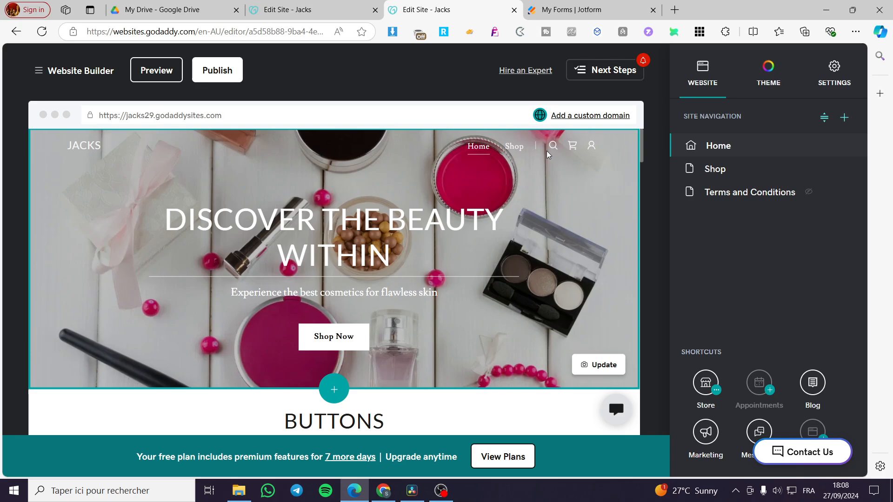
mouse_move(586, 9)
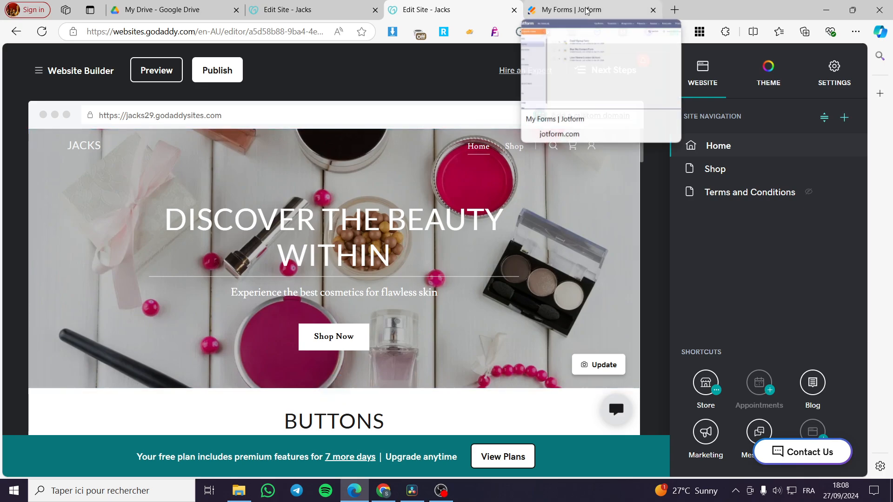
Step: Switch to the Jotform My Forms list showing the three existing forms
click(587, 10)
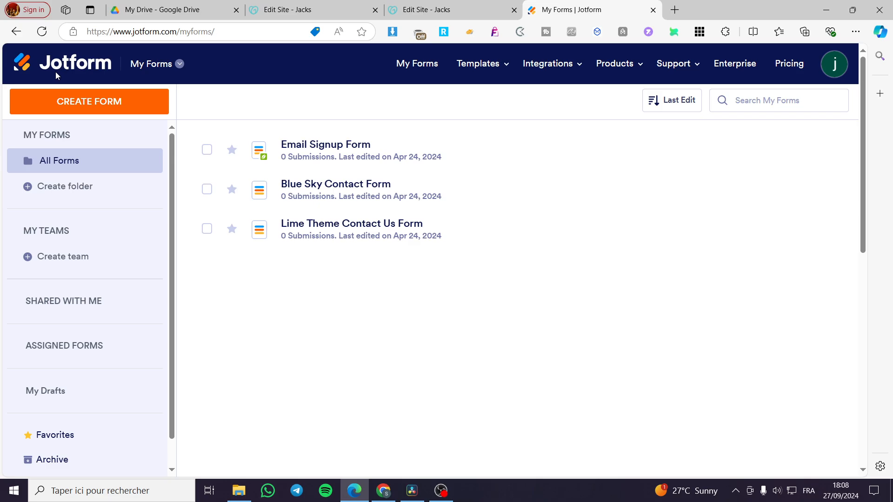
mouse_move(58, 75)
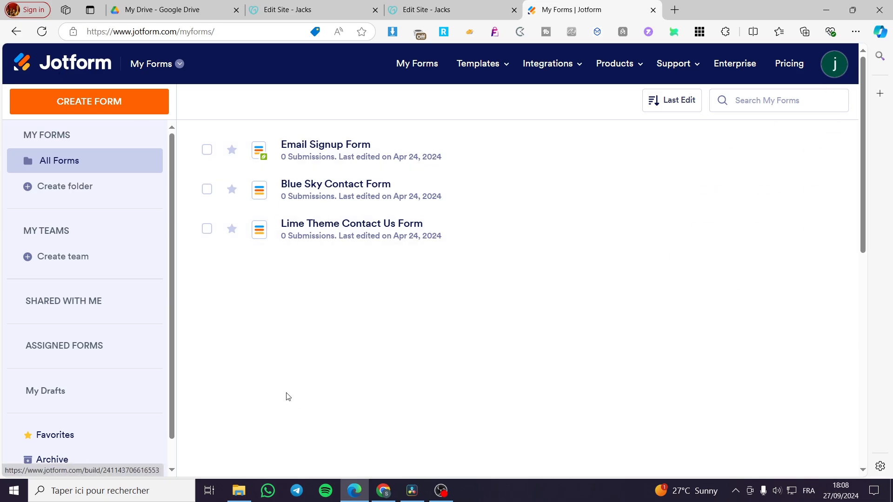
mouse_move(96, 108)
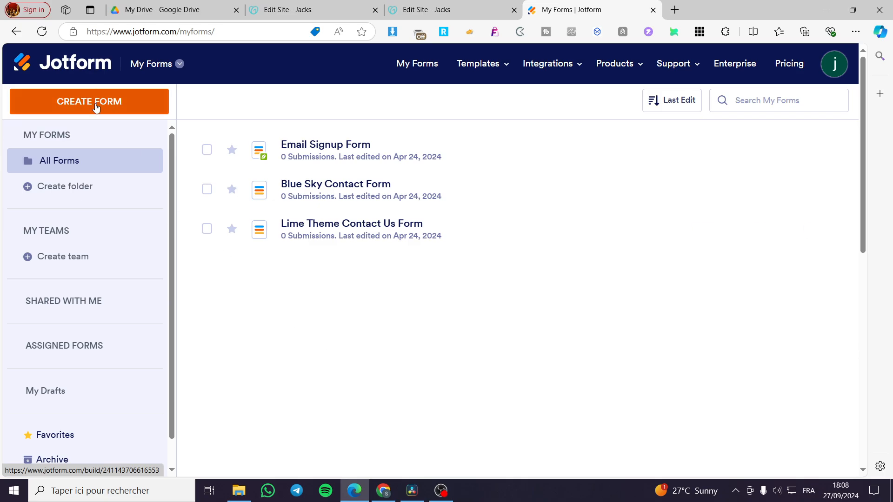
Step: Start creating a new form to reach the Create a Form screen
click(89, 101)
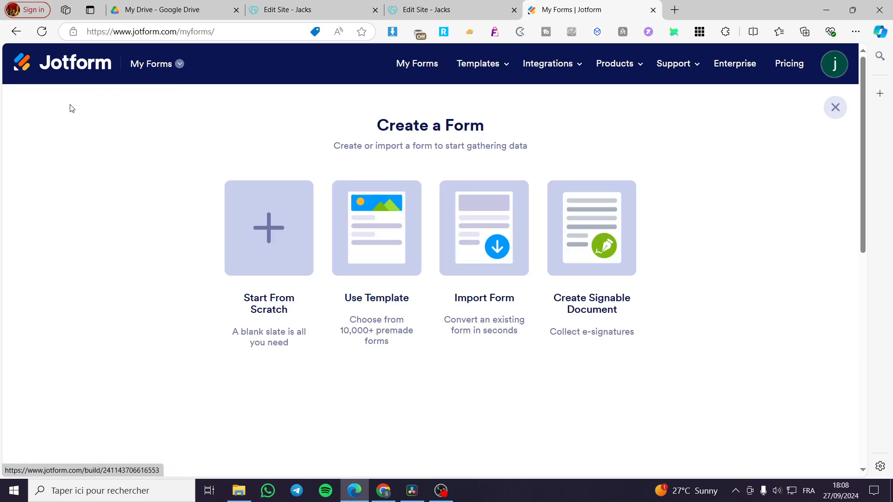
mouse_move(582, 257)
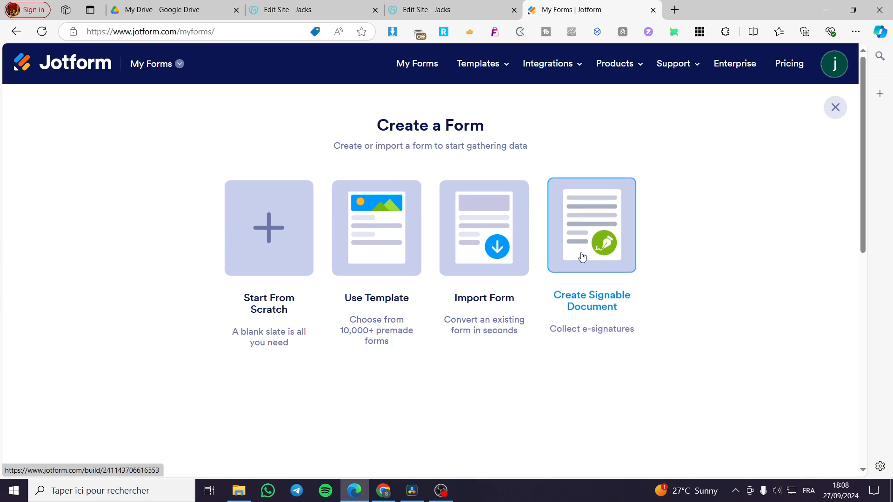
mouse_move(625, 408)
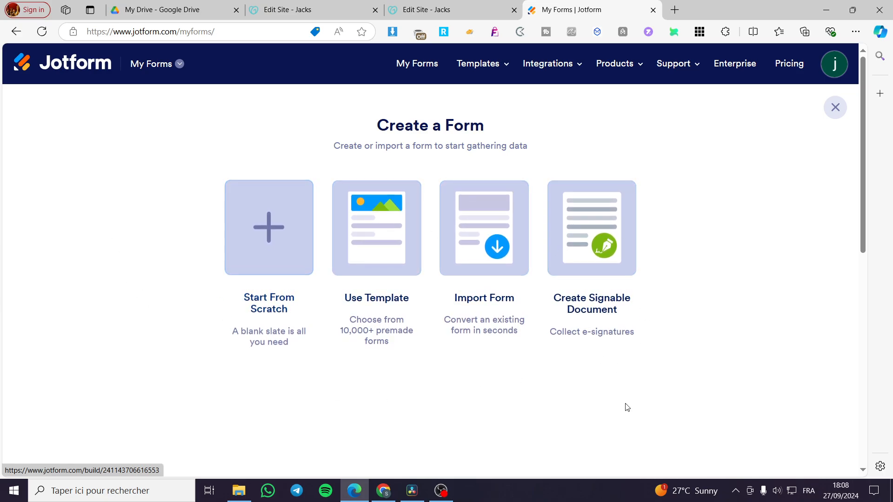
mouse_move(591, 308)
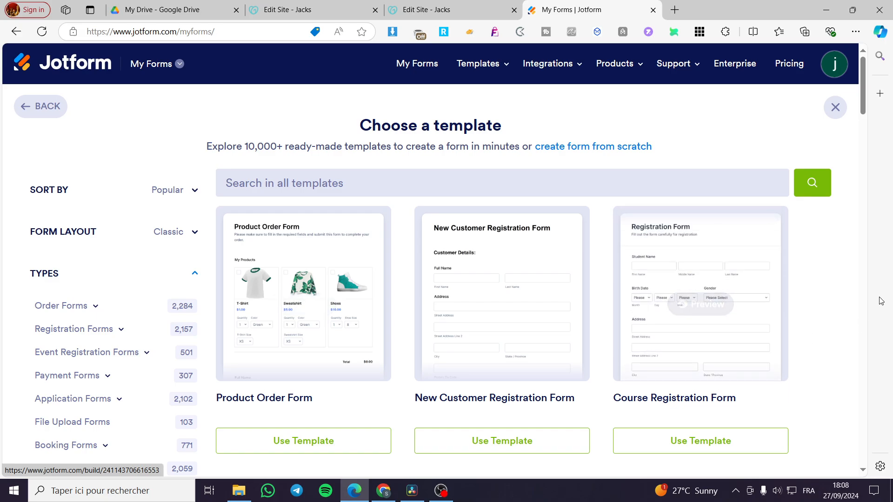
mouse_move(709, 158)
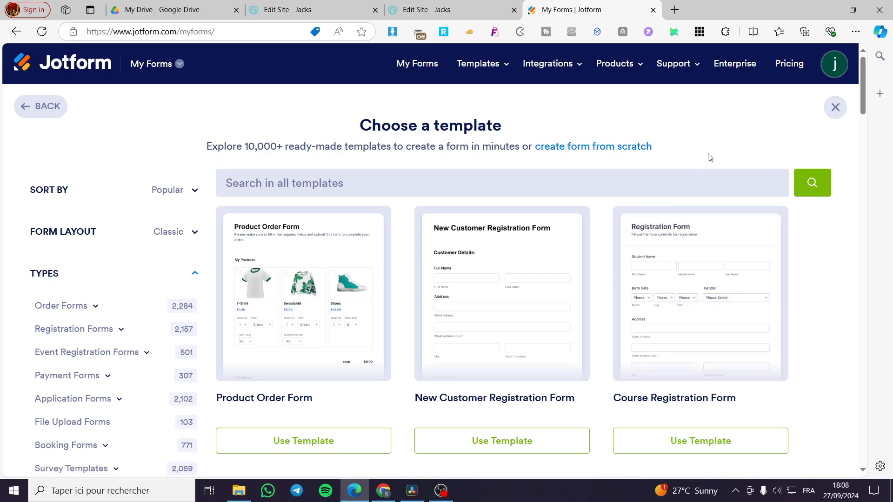
mouse_move(471, 287)
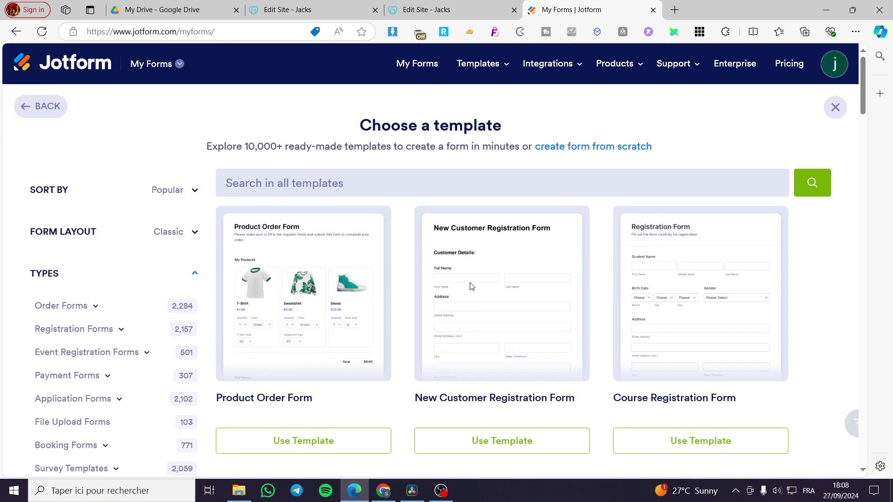
Step: Search the template gallery for 'contact' and browse the results
text(c)
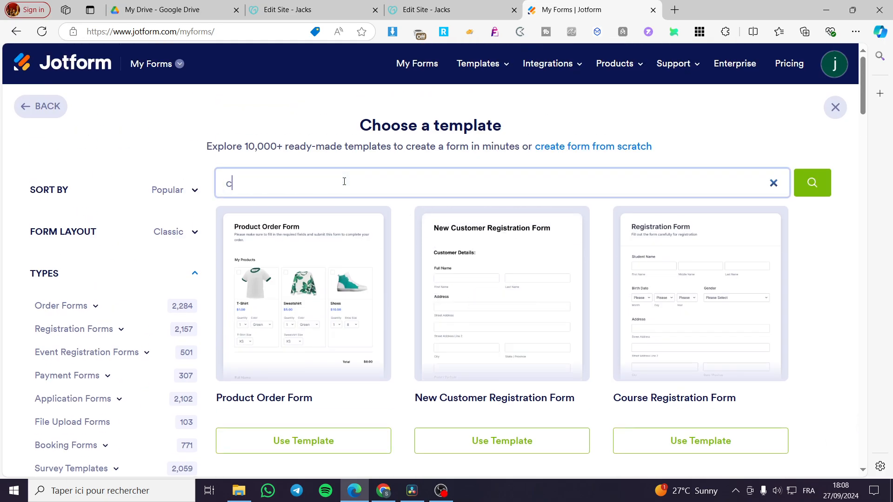
text(ontact)
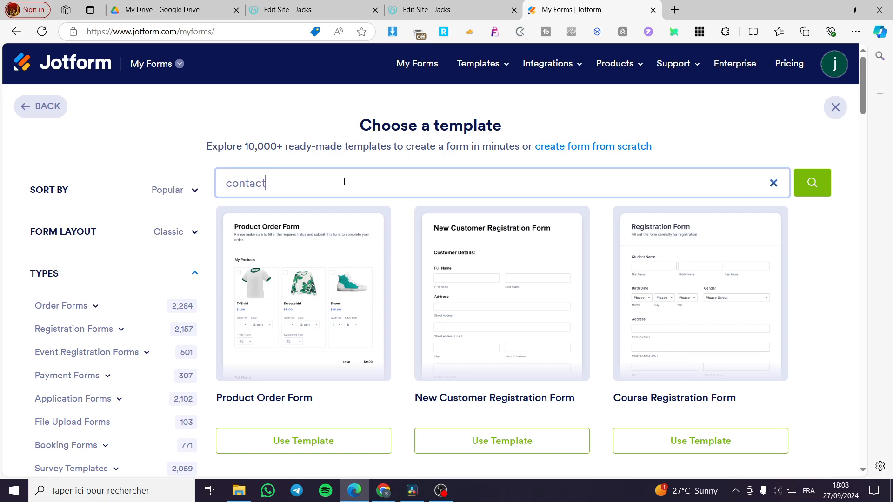
click(811, 183)
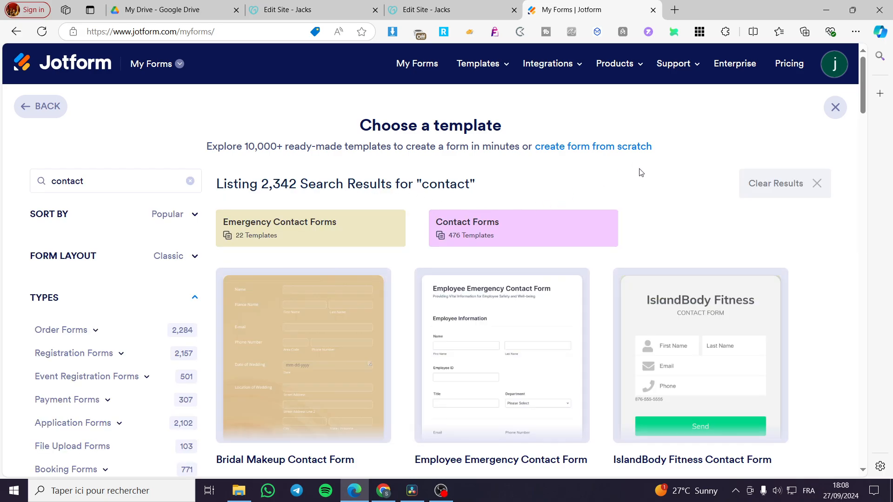
scroll(down, 3)
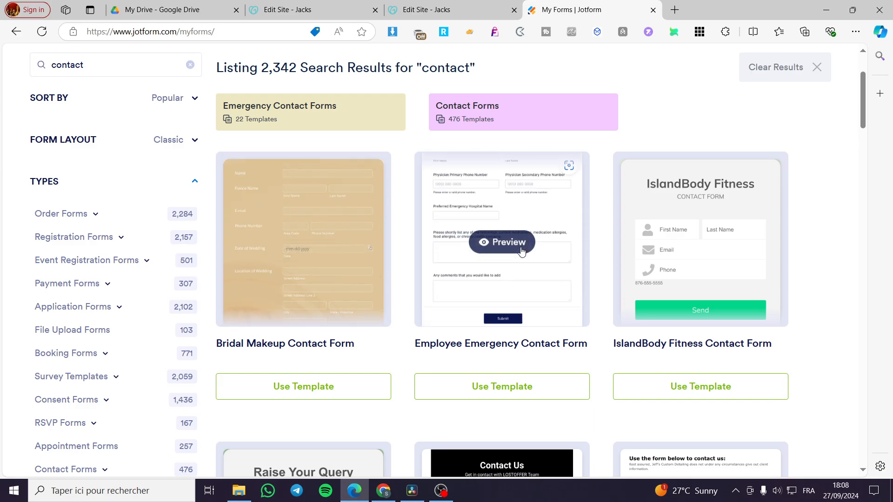
scroll(down, 3)
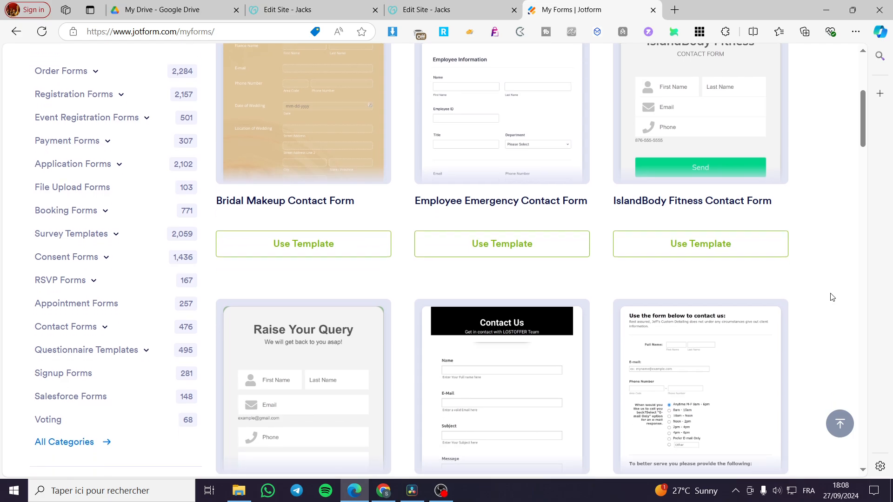
scroll(down, 3)
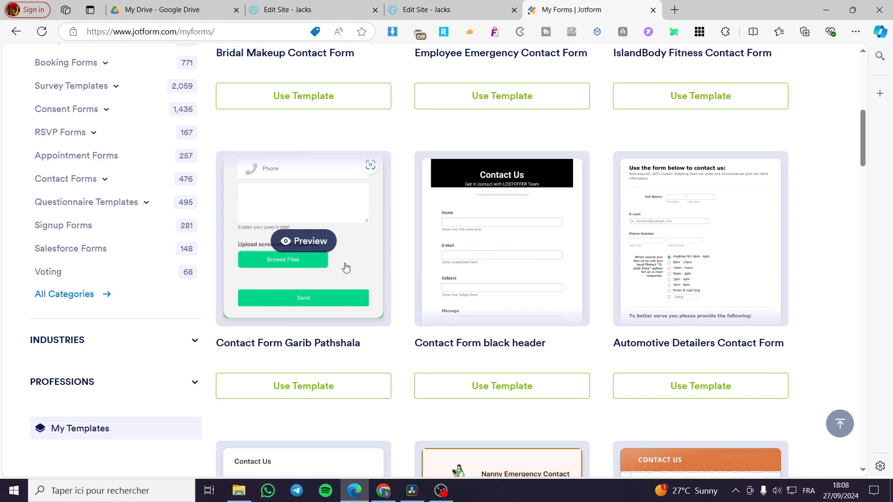
Step: Create a new form from the Contact Form black header template and select its Message field
click(501, 385)
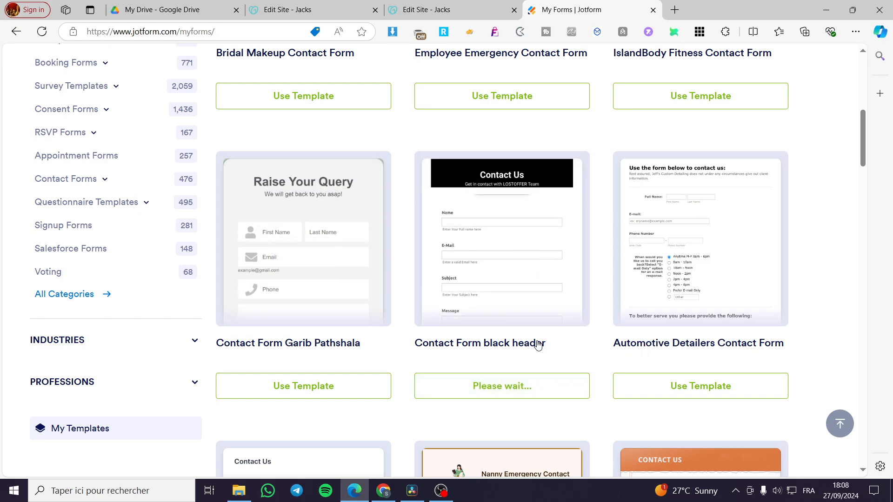
click(501, 385)
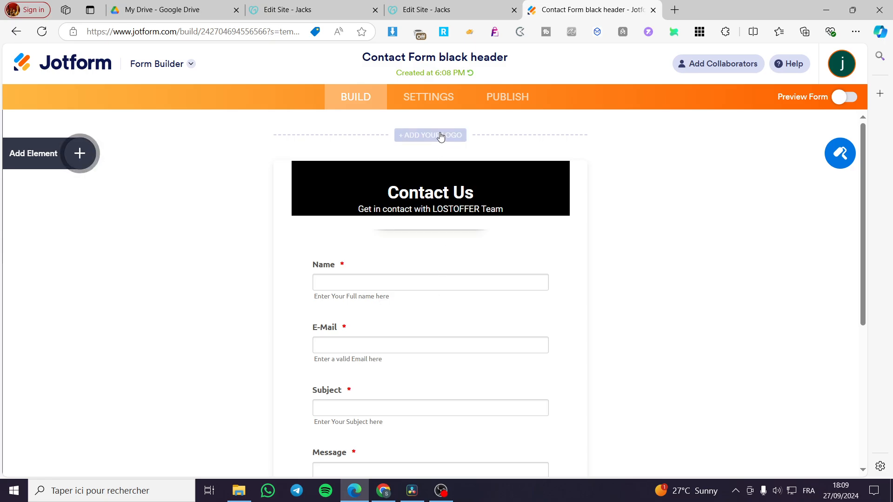
scroll(down, 3)
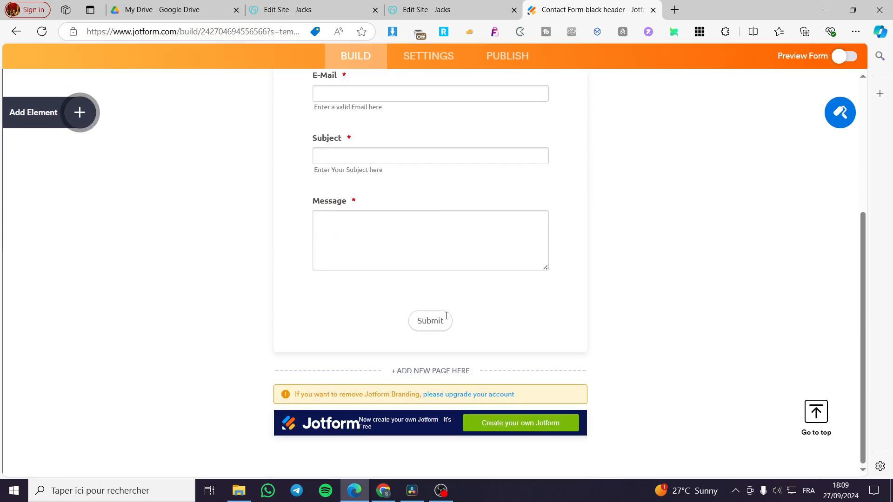
click(430, 239)
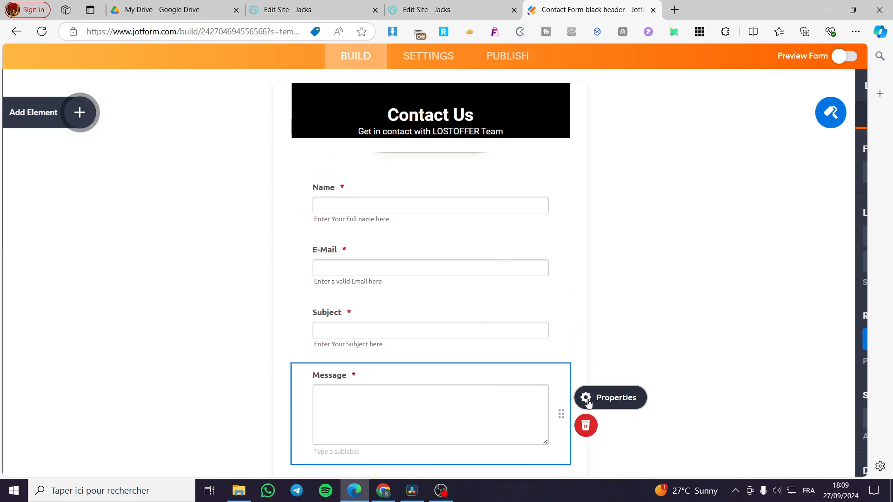
click(610, 397)
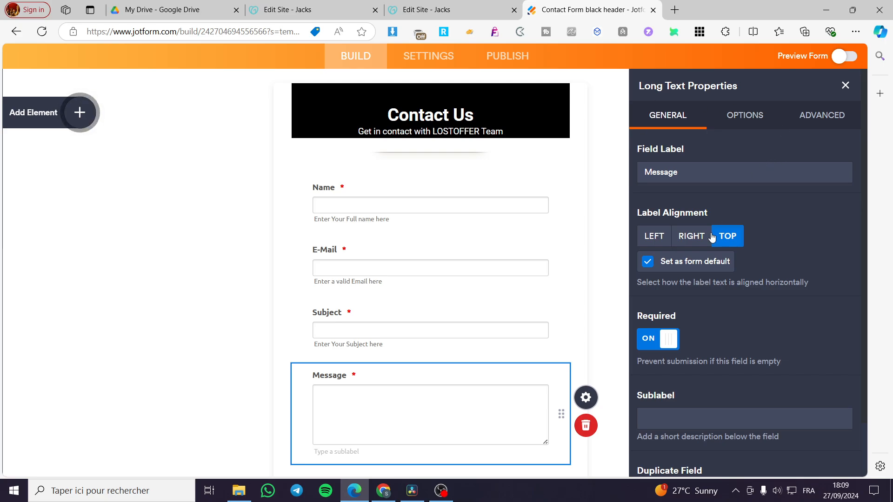
click(744, 115)
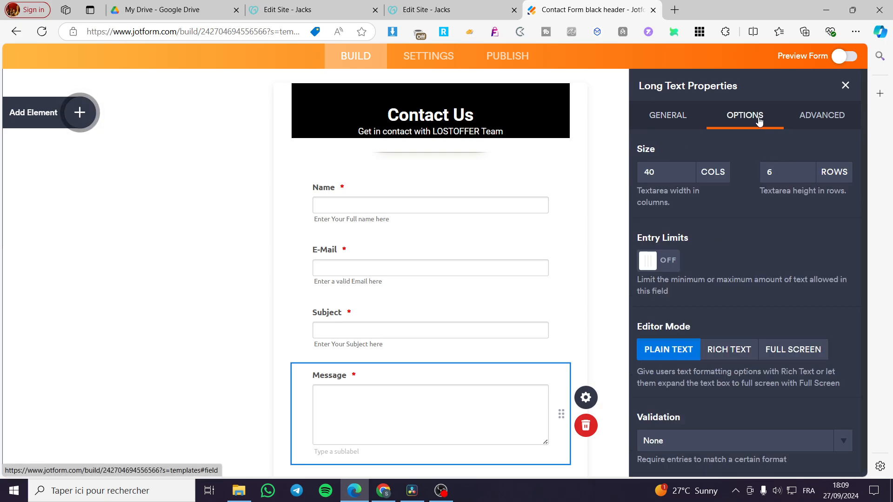
click(821, 116)
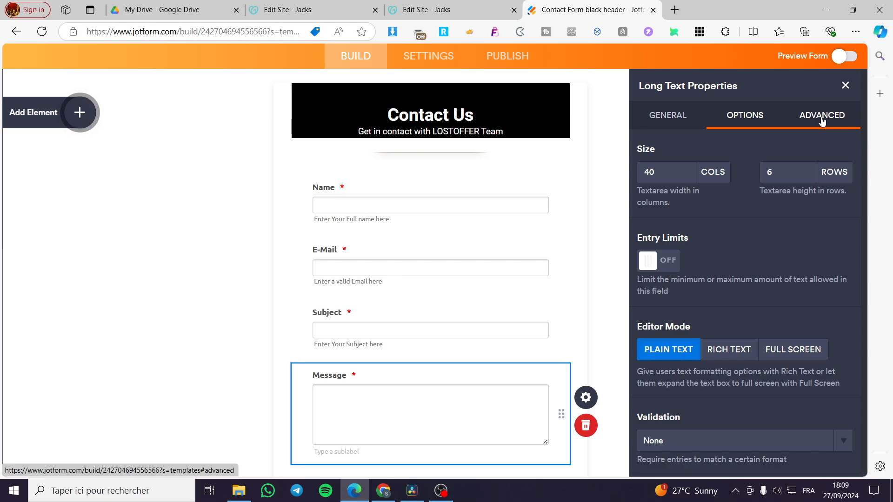
click(821, 116)
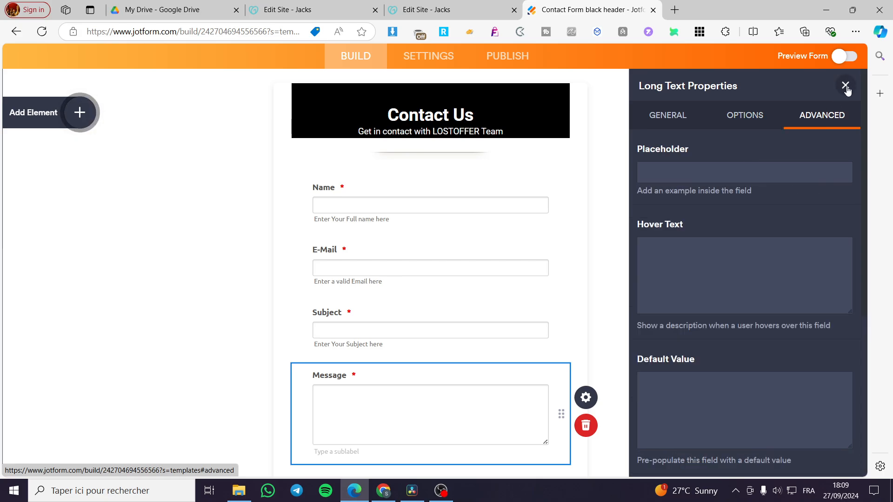
click(846, 85)
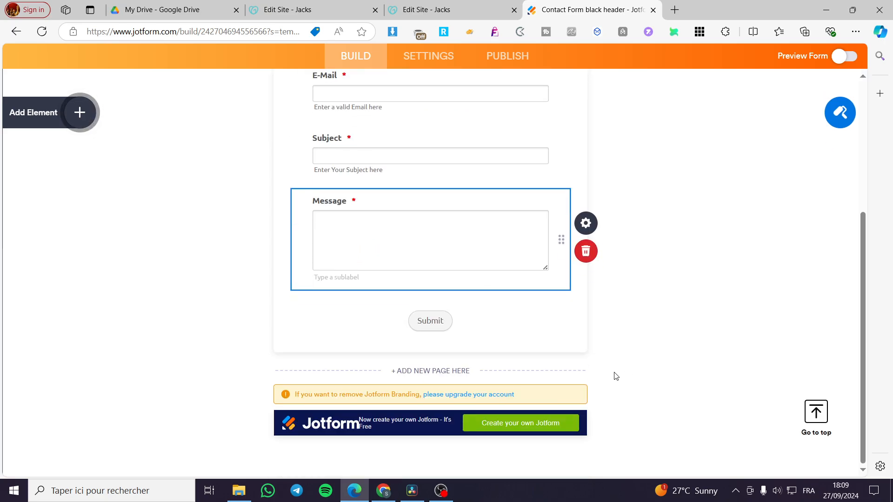
mouse_move(453, 392)
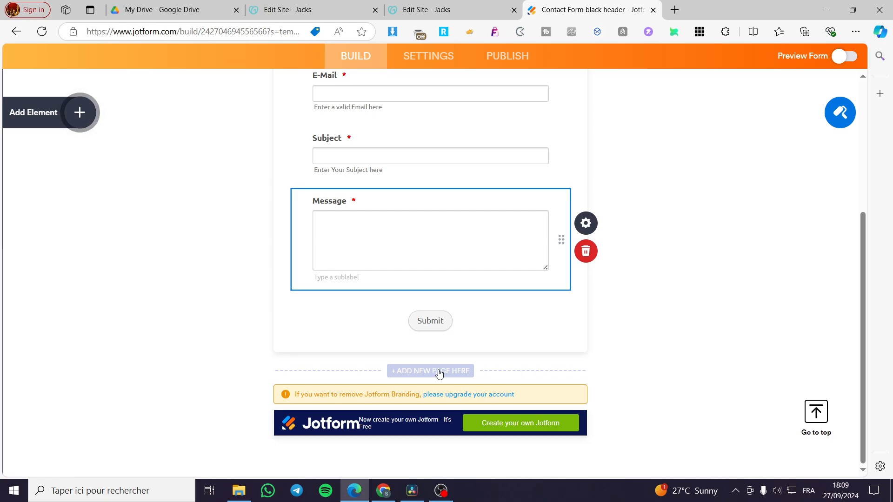
click(585, 251)
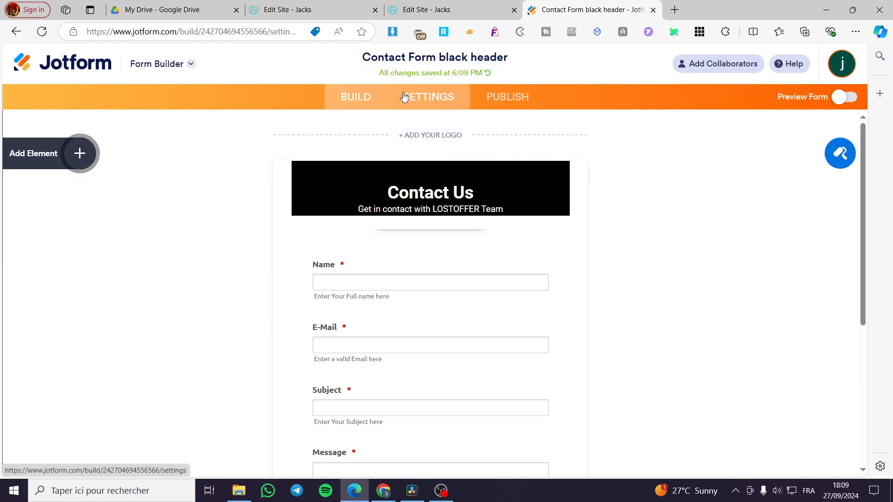
Step: Review the form's settings and conditional logic, then go to its publishing options
click(428, 96)
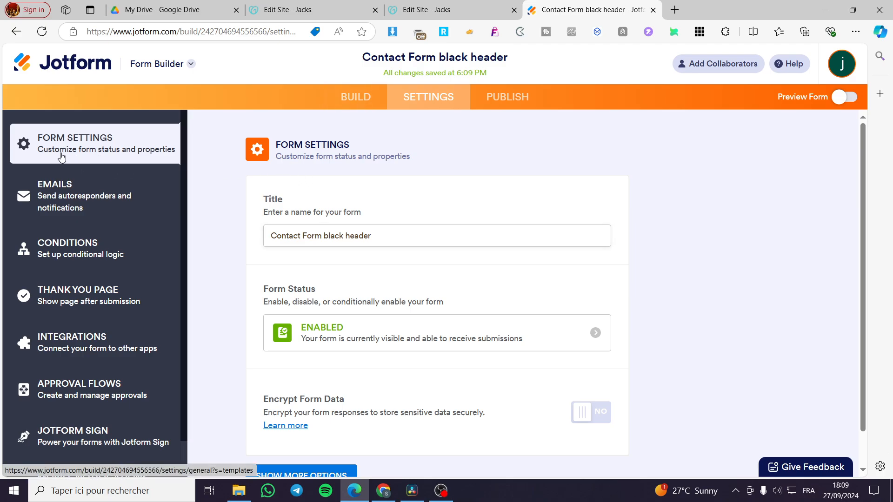
mouse_move(75, 247)
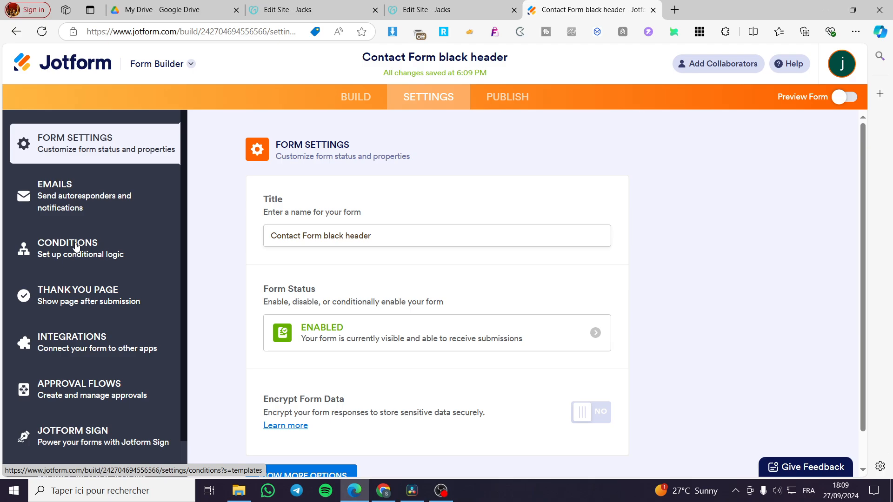
click(72, 341)
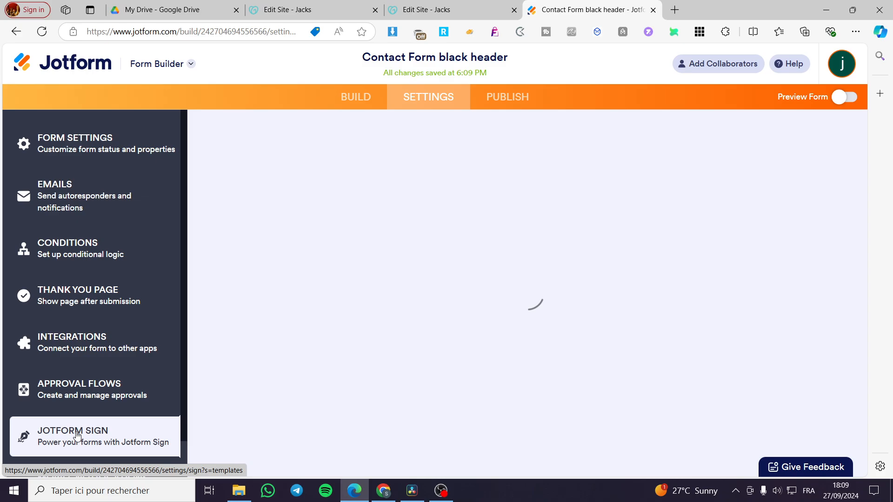
click(74, 144)
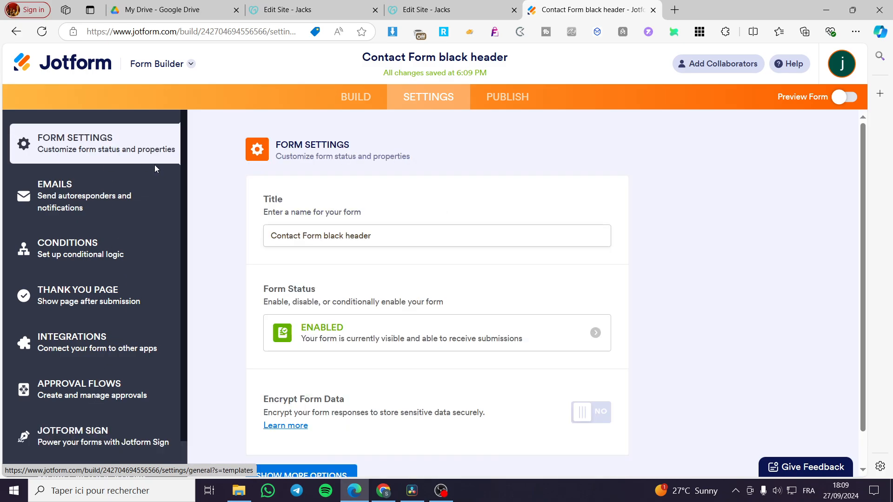
scroll(down, 3)
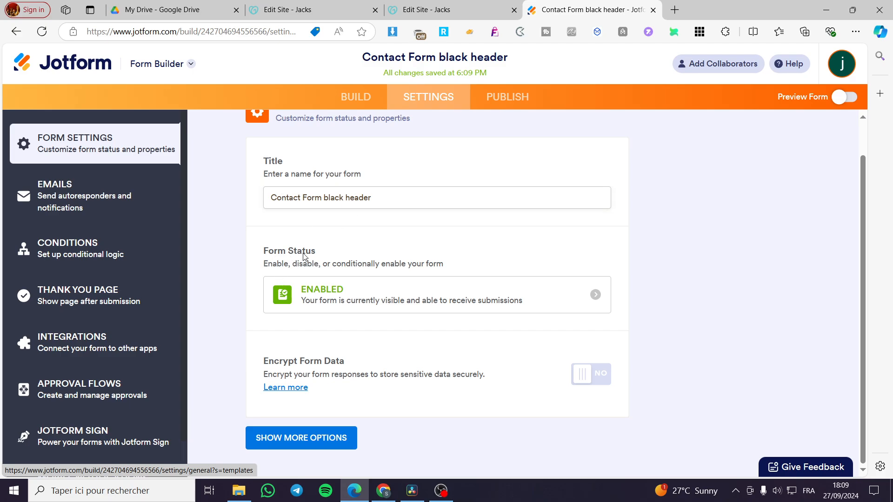
mouse_move(406, 340)
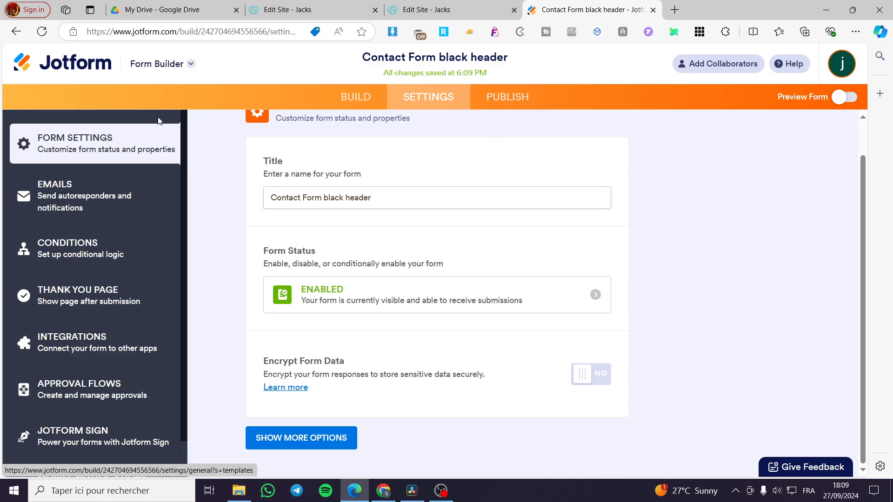
mouse_move(535, 165)
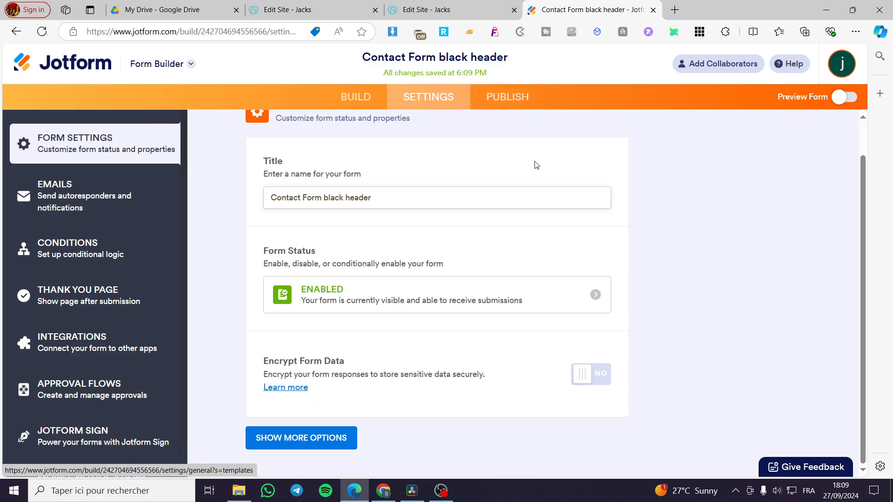
click(506, 97)
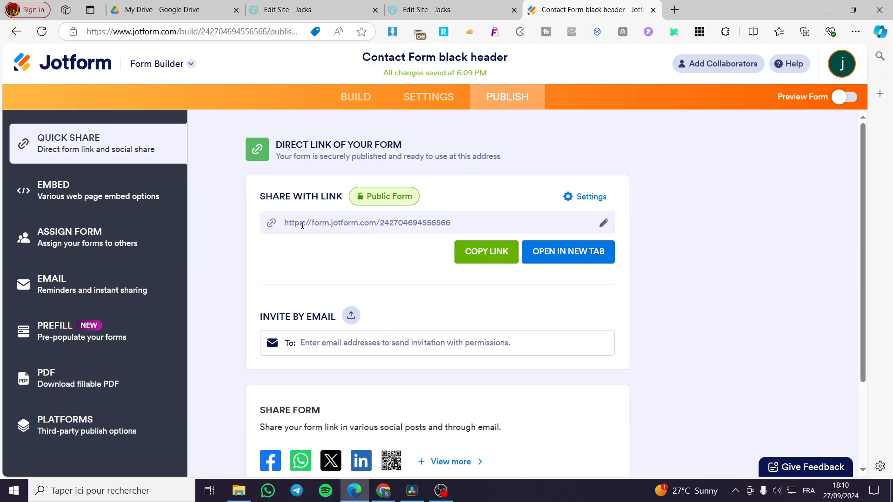
Step: Review Quick Share and show the web page embed options for the contact form
scroll(down, 3)
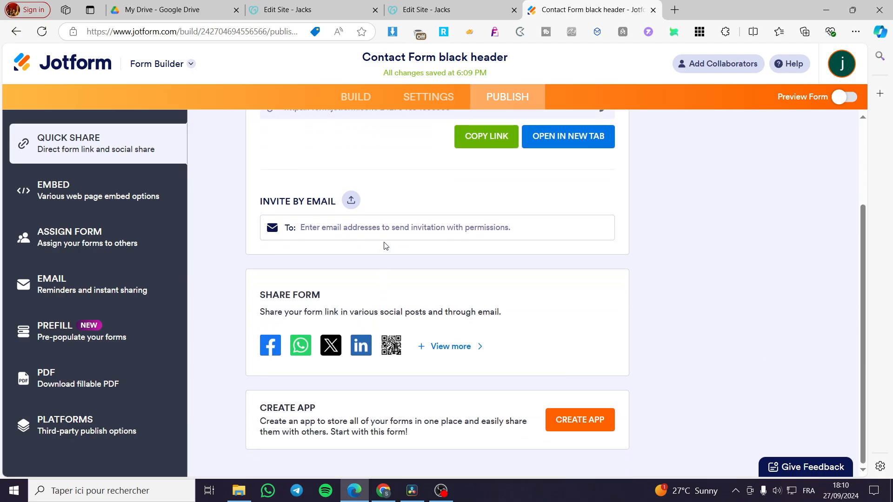
scroll(up, 3)
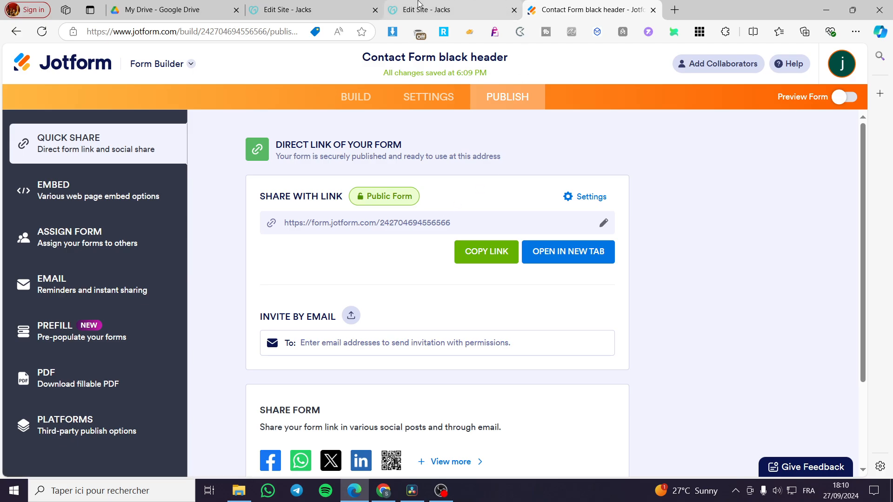
mouse_move(313, 206)
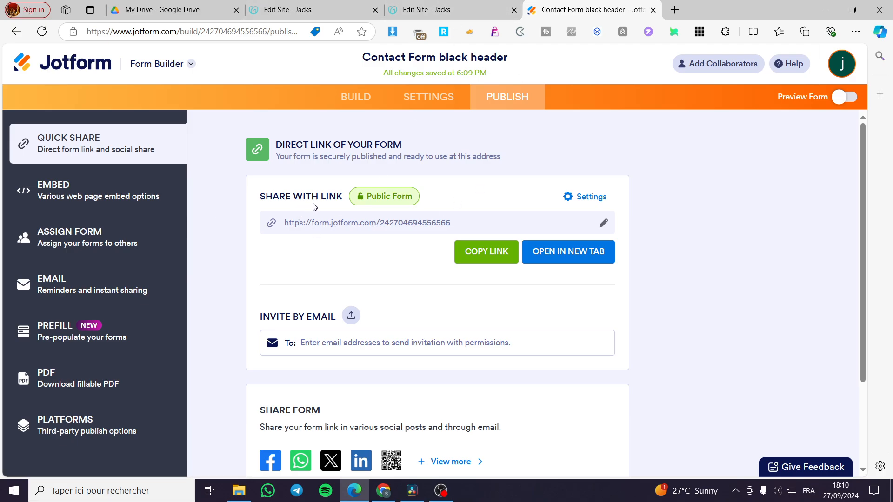
mouse_move(287, 210)
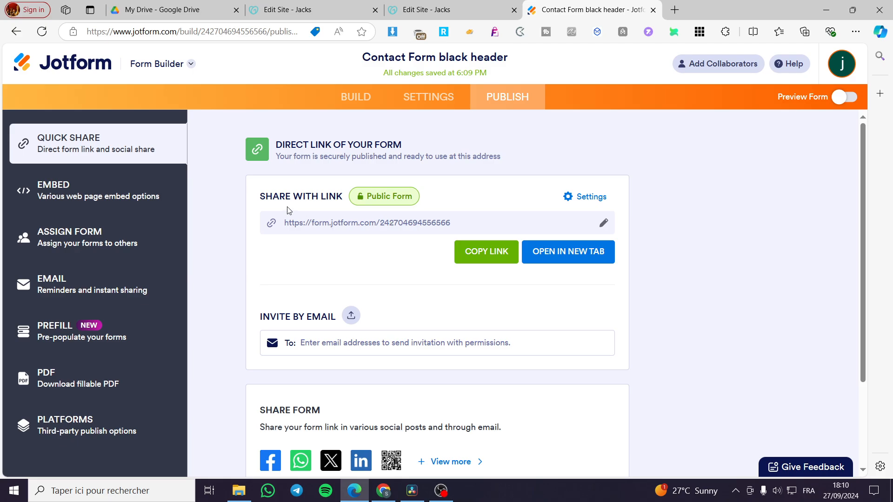
click(97, 189)
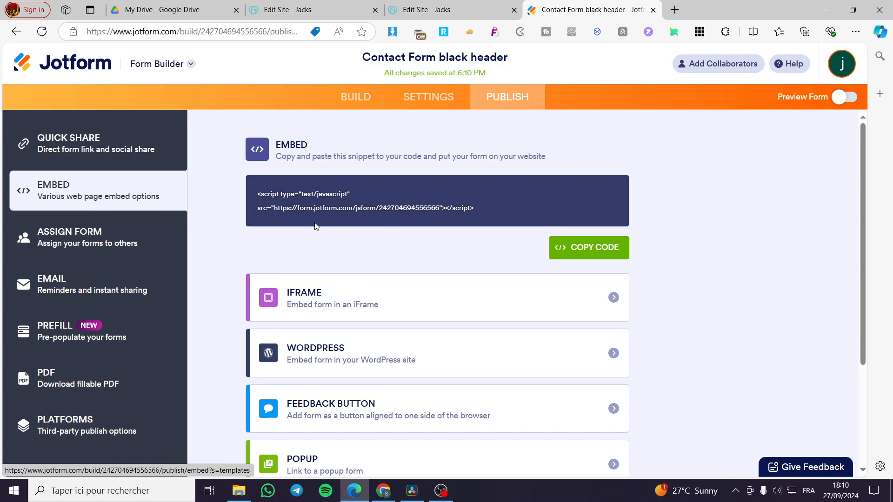
Step: Copy the form's embed script and return to the Jacks website editor
scroll(down, 3)
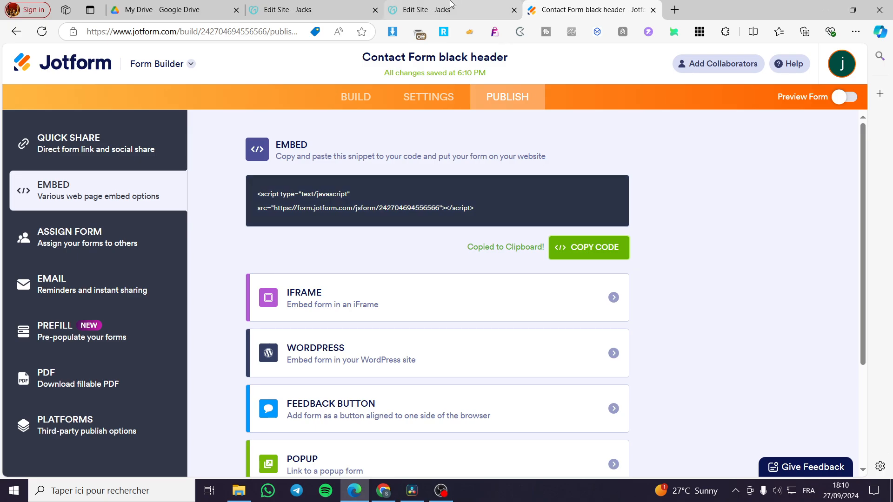
click(450, 10)
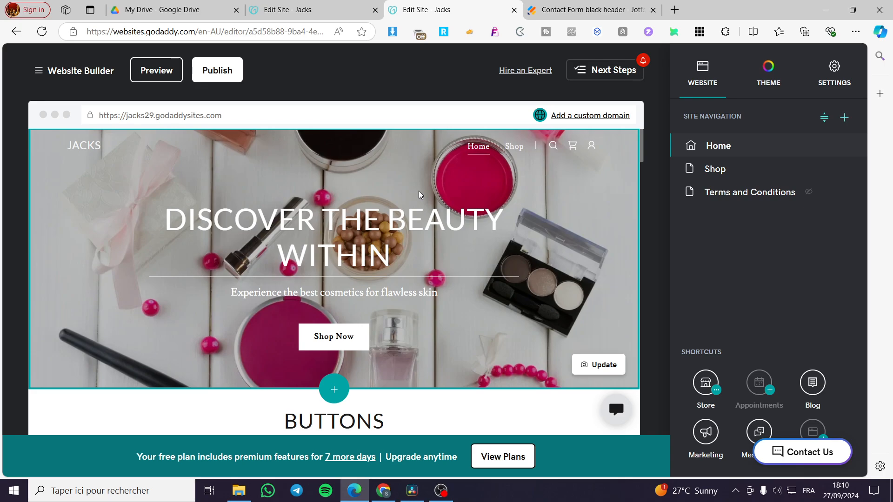
mouse_move(779, 217)
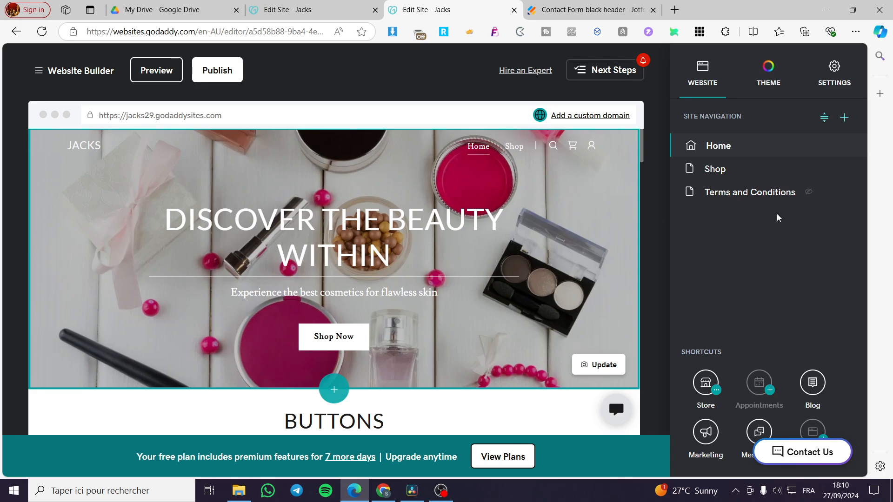
Step: Insert a new section on the home page above Behind Jacks
scroll(down, 3)
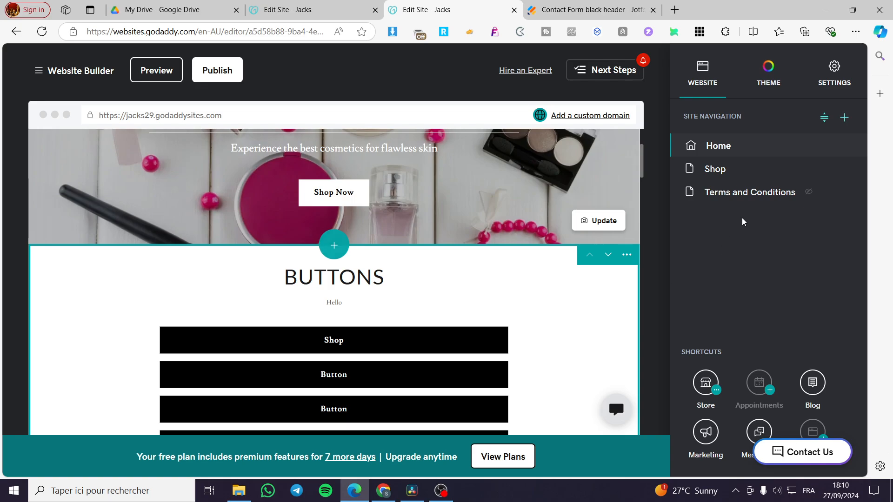
click(844, 118)
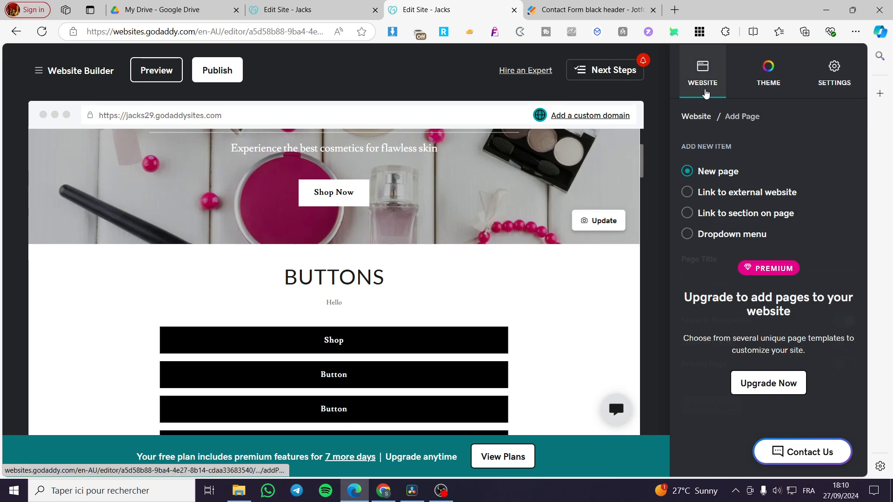
click(701, 70)
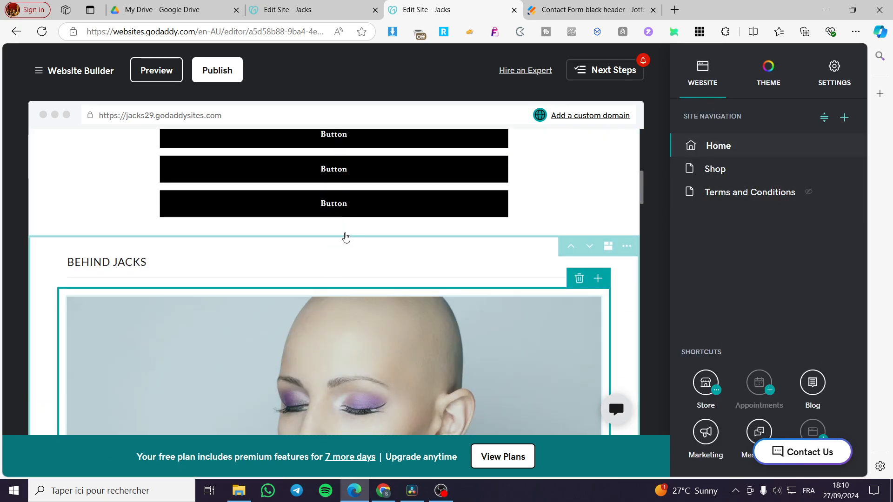
click(597, 278)
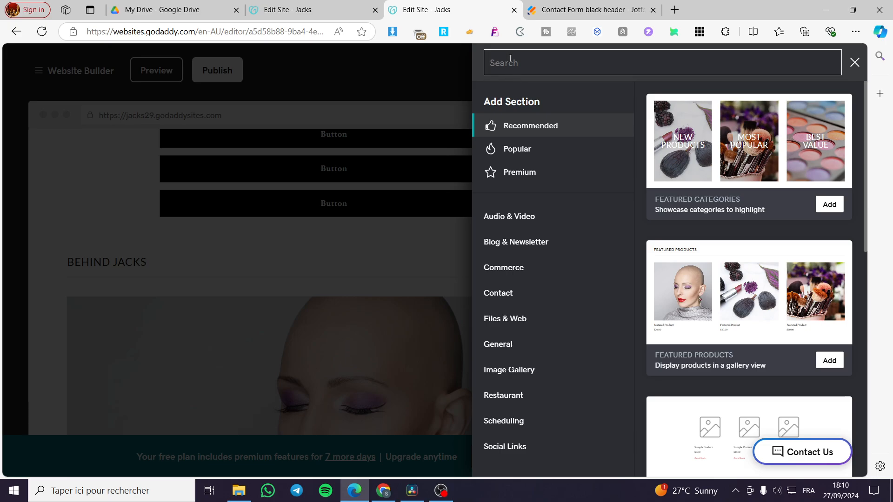
Step: Add the HTML custom-code section found by searching 'Html'
text(Html)
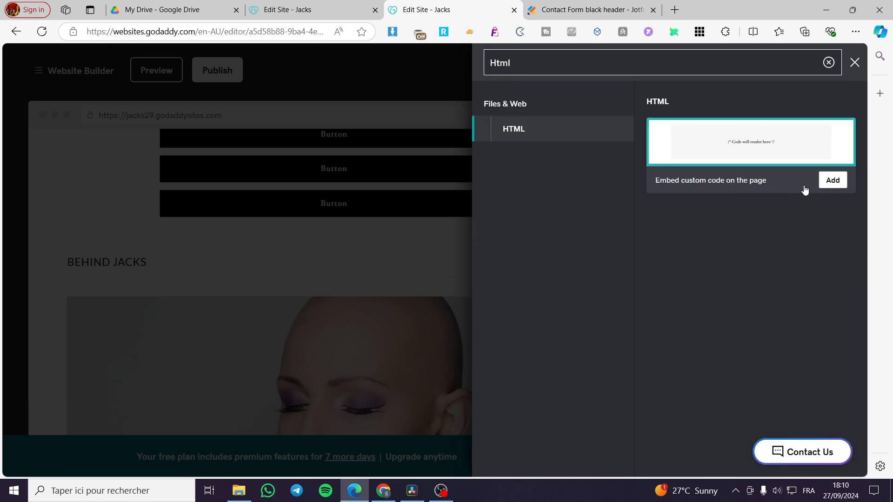
click(831, 179)
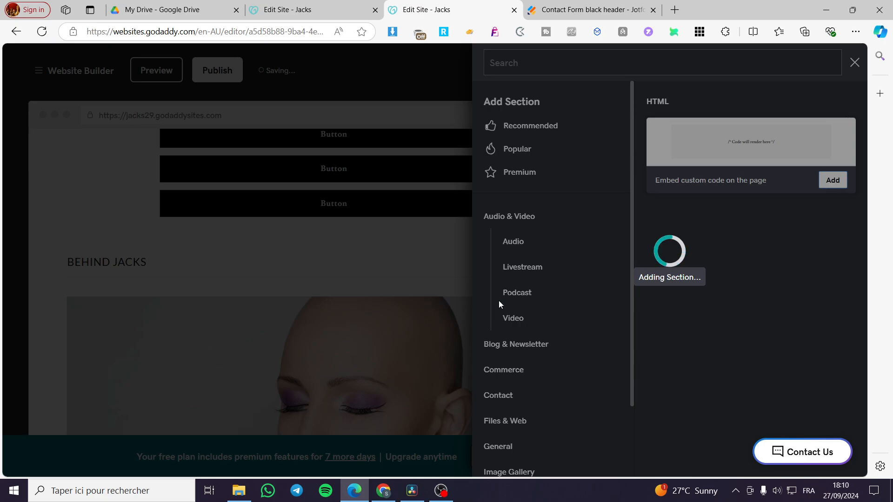
click(831, 180)
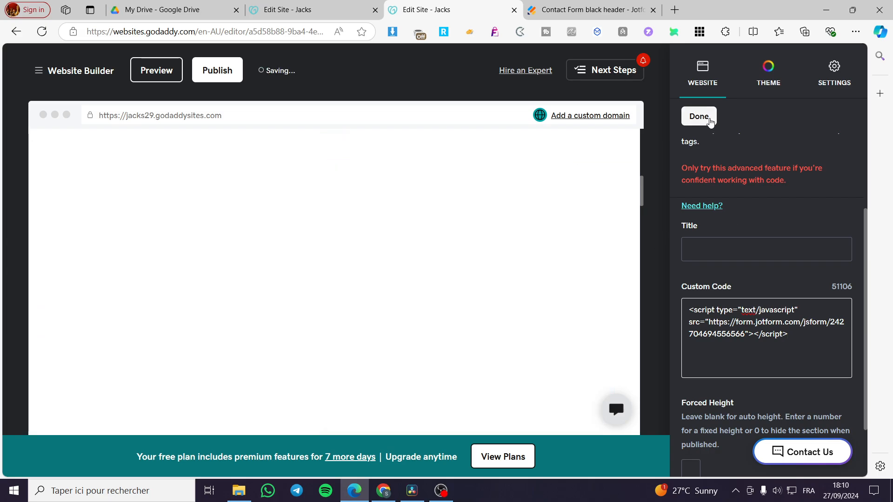
Step: Finish the HTML section's code and check the embedded contact form on the page
click(698, 116)
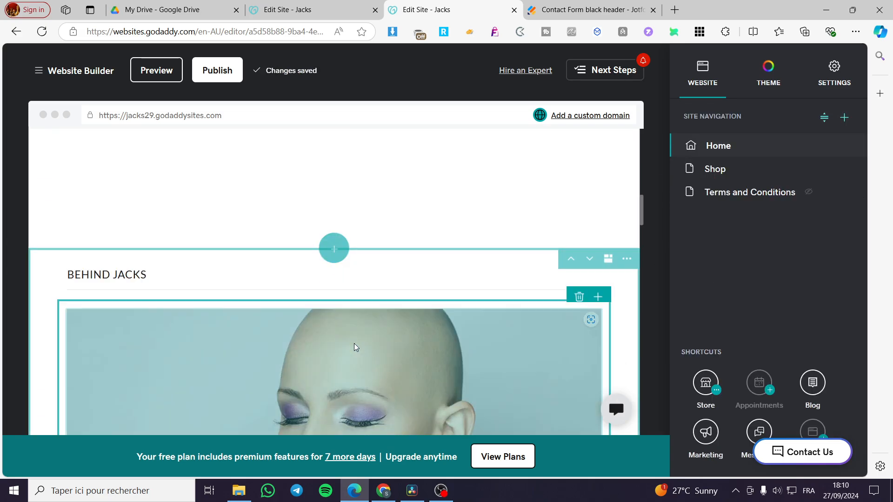
scroll(down, 3)
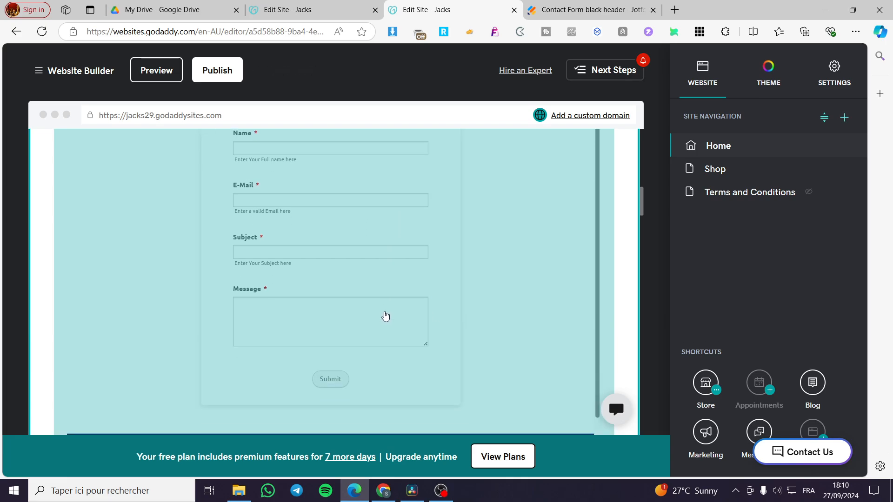
scroll(down, 3)
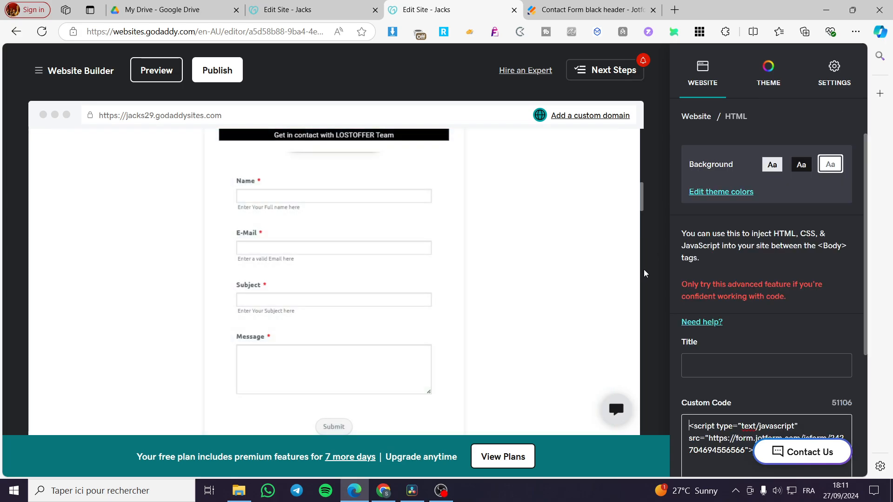
mouse_move(662, 257)
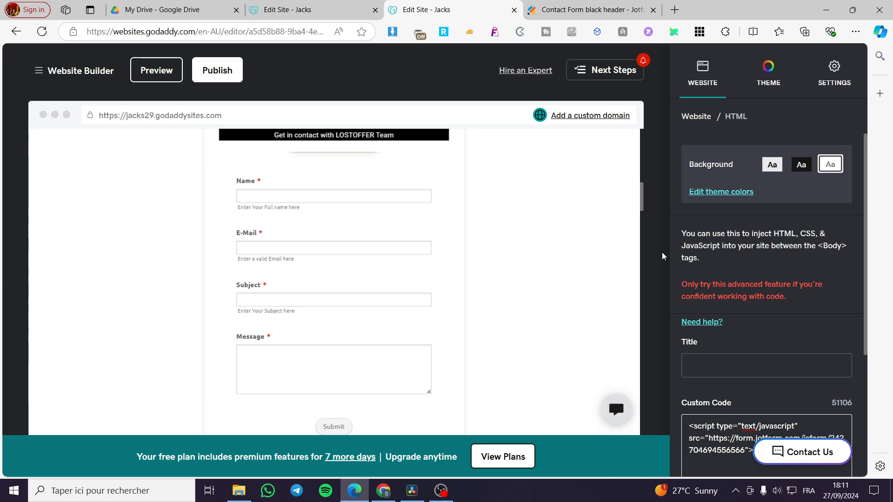